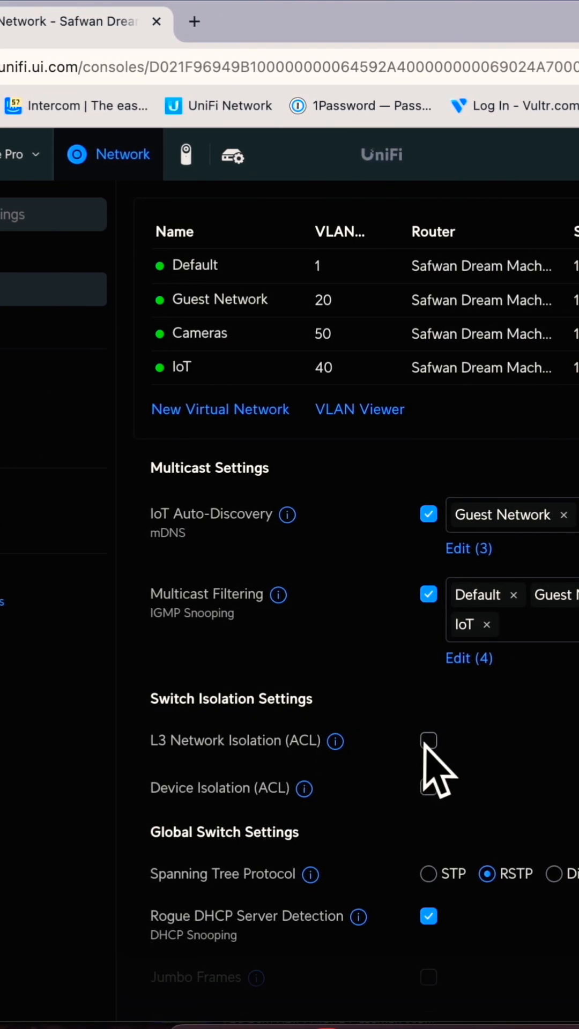
Step: Enable L3 Network Isolation (ACL) under Switch Isolation Settings
{"action": "left_click", "coordinate": [429, 741]}
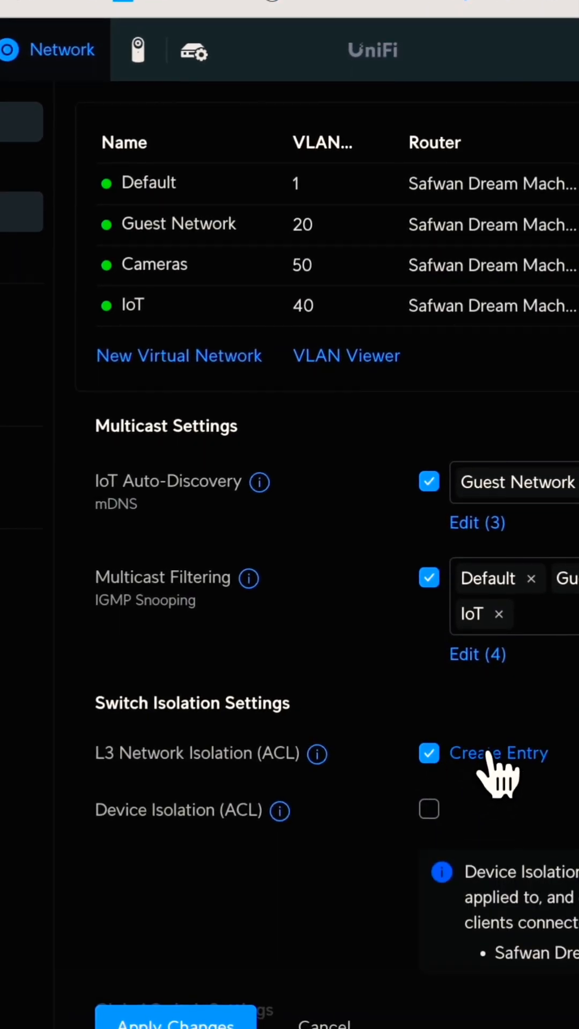
Step: Create an isolation entry with Default as source, isolated from the Guest Network
{"action": "left_click", "coordinate": [498, 752]}
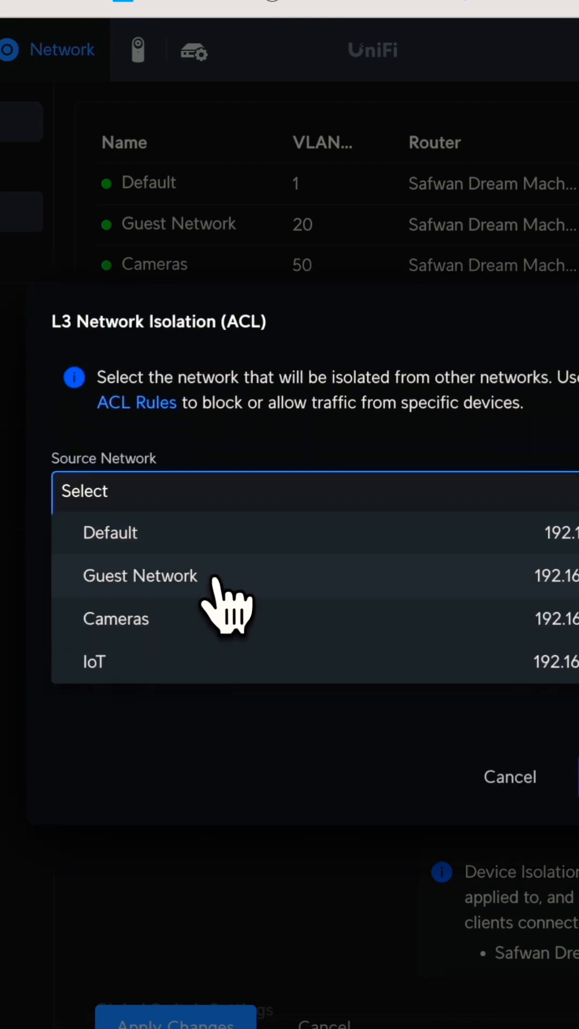
{"action": "left_click", "coordinate": [110, 533]}
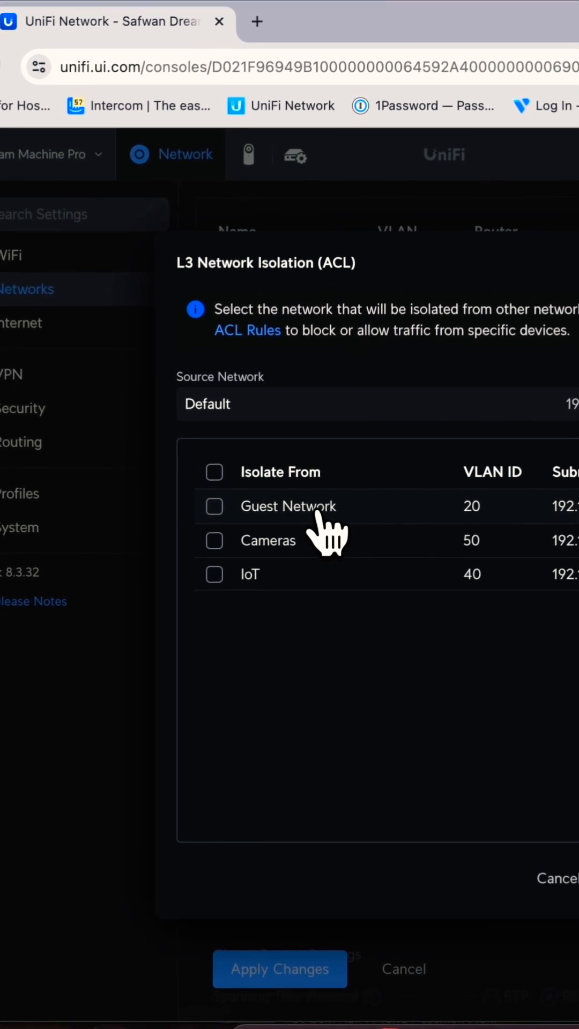
{"action": "left_click", "coordinate": [214, 507]}
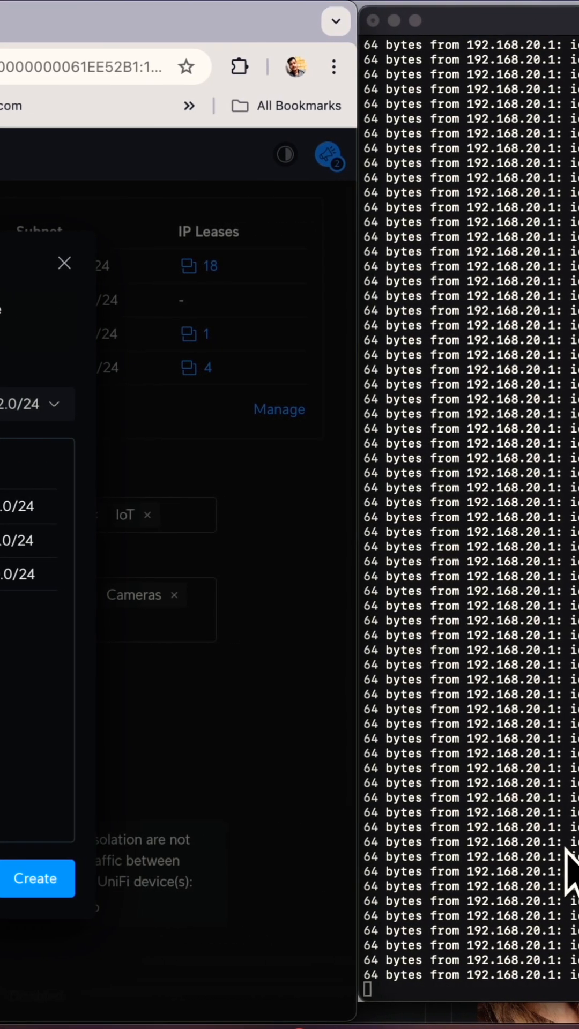
{"action": "mouse_move", "coordinate": [309, 866]}
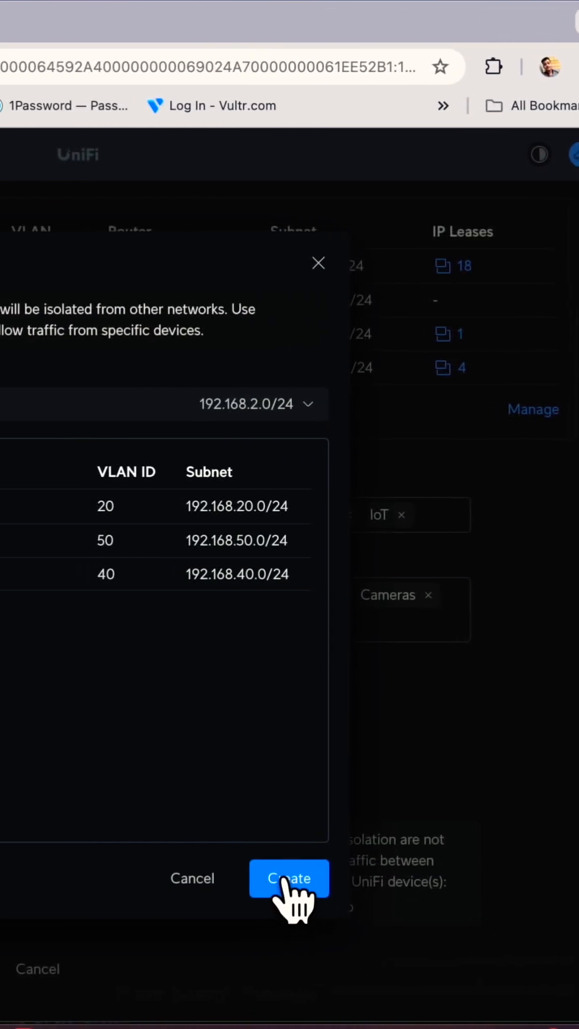
Step: Create the entry so Default is isolated from the Guest Network
{"action": "left_click", "coordinate": [289, 878]}
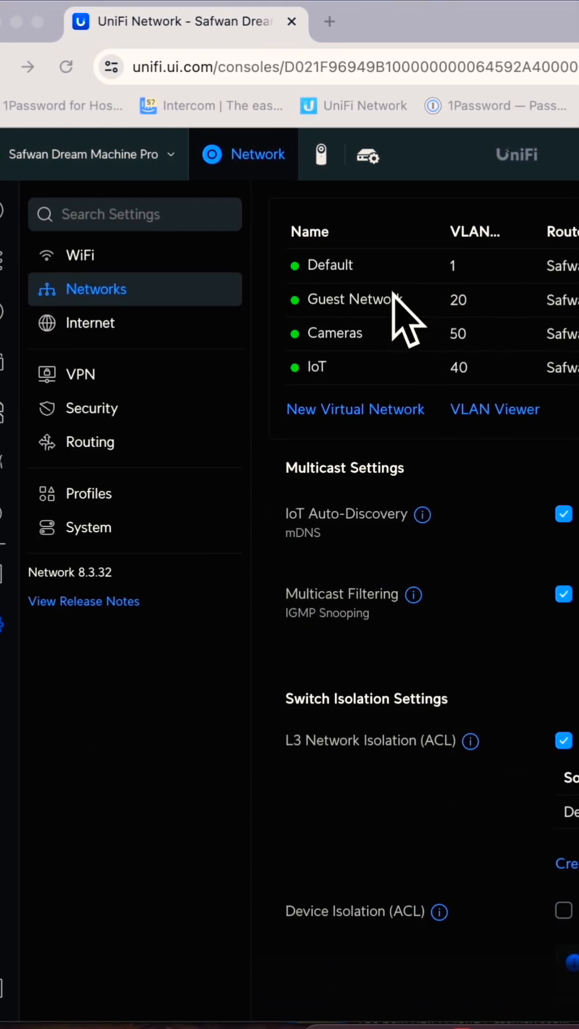
{"action": "mouse_move", "coordinate": [390, 309]}
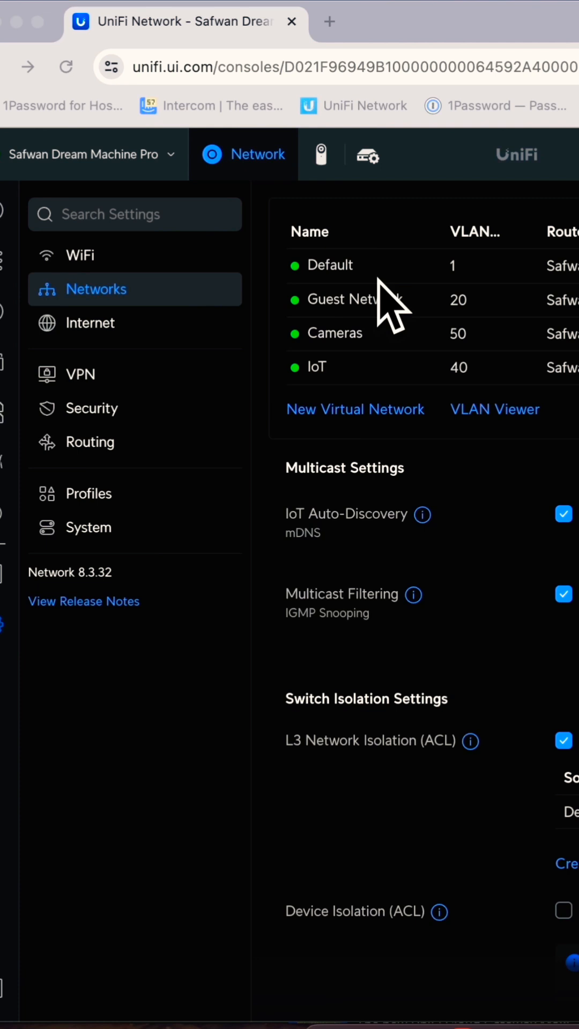
{"action": "mouse_move", "coordinate": [515, 741]}
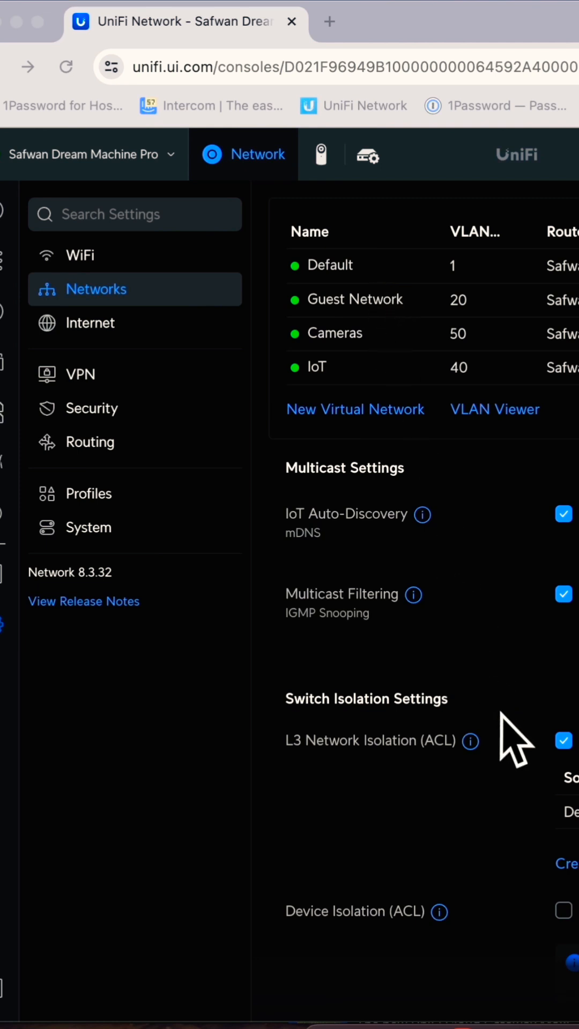
{"action": "mouse_move", "coordinate": [489, 829]}
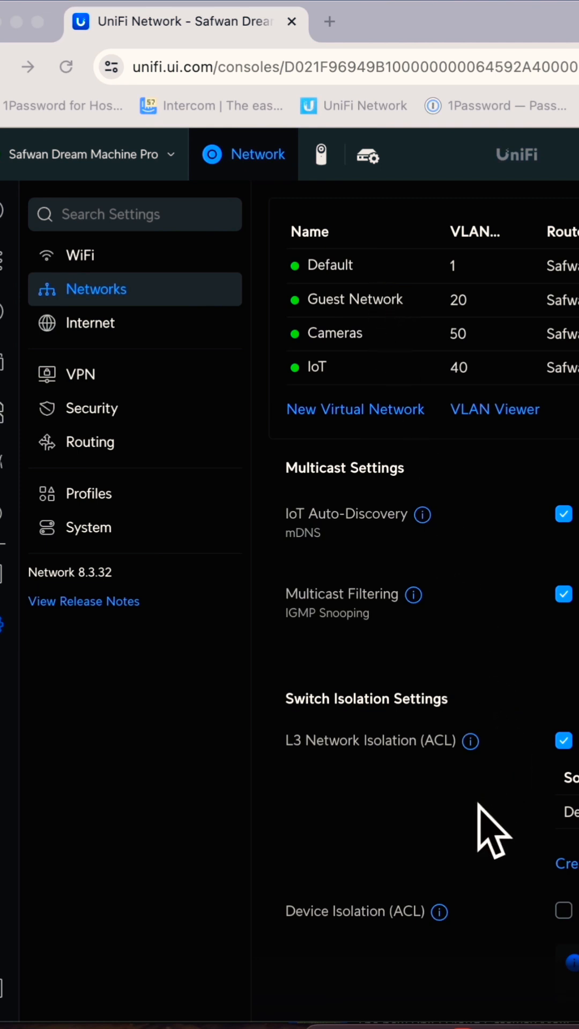
{"action": "mouse_move", "coordinate": [489, 827]}
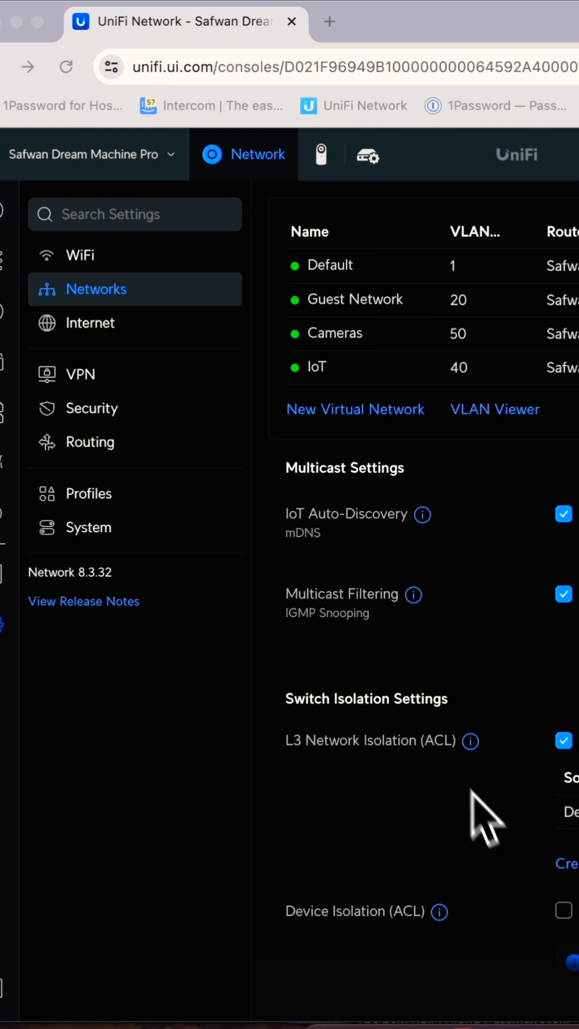